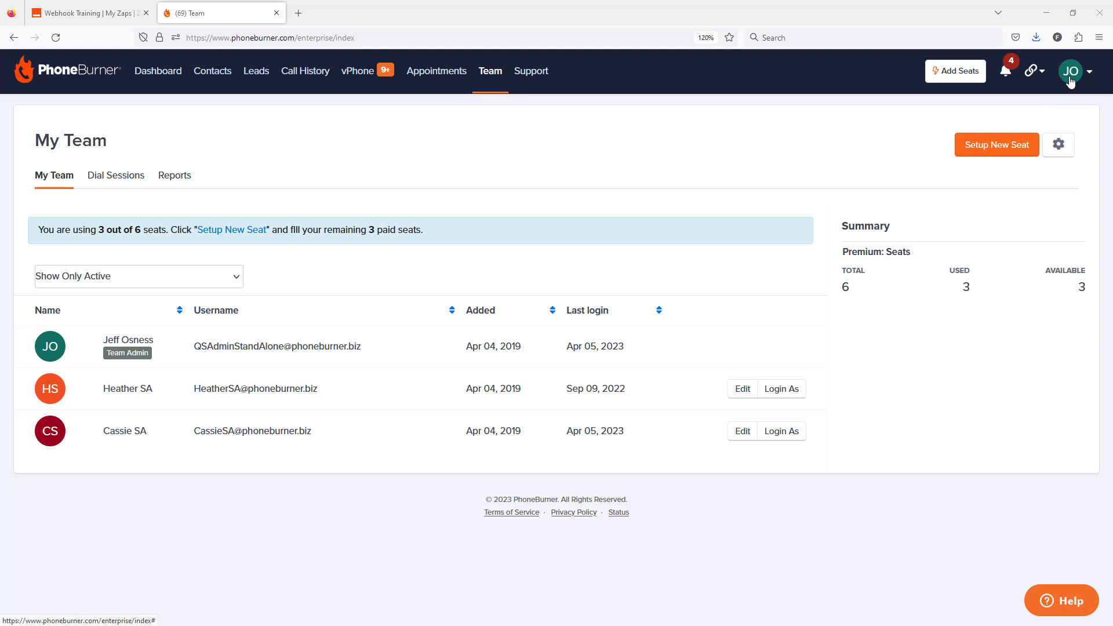
Step: Reach the Integrations settings from the JO avatar menu's Settings section
left_click(1071, 71)
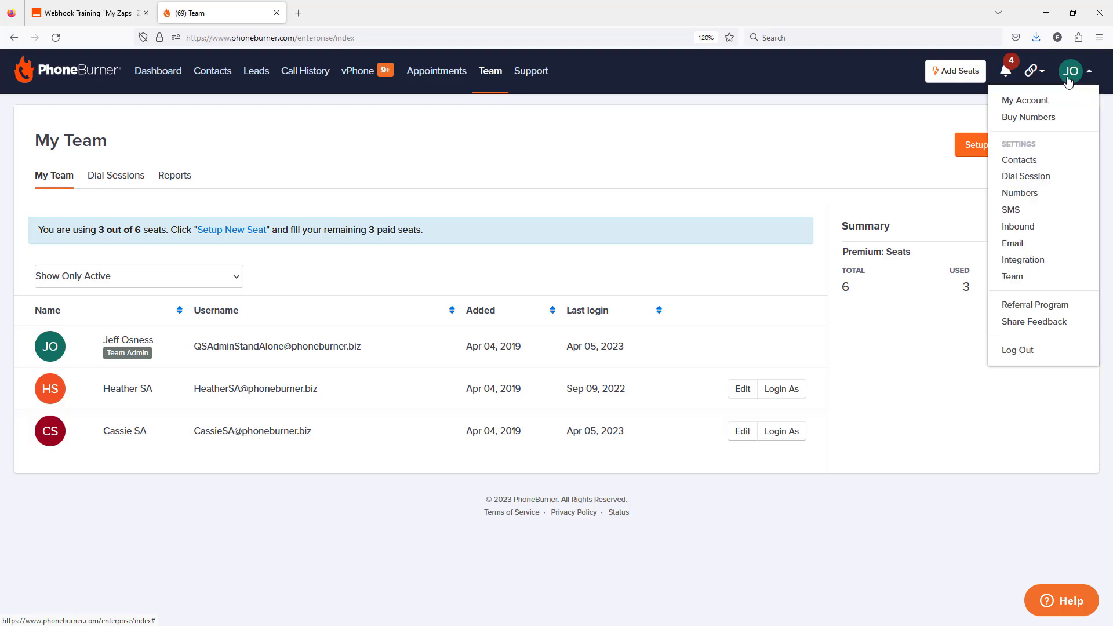
mouse_move(1032, 209)
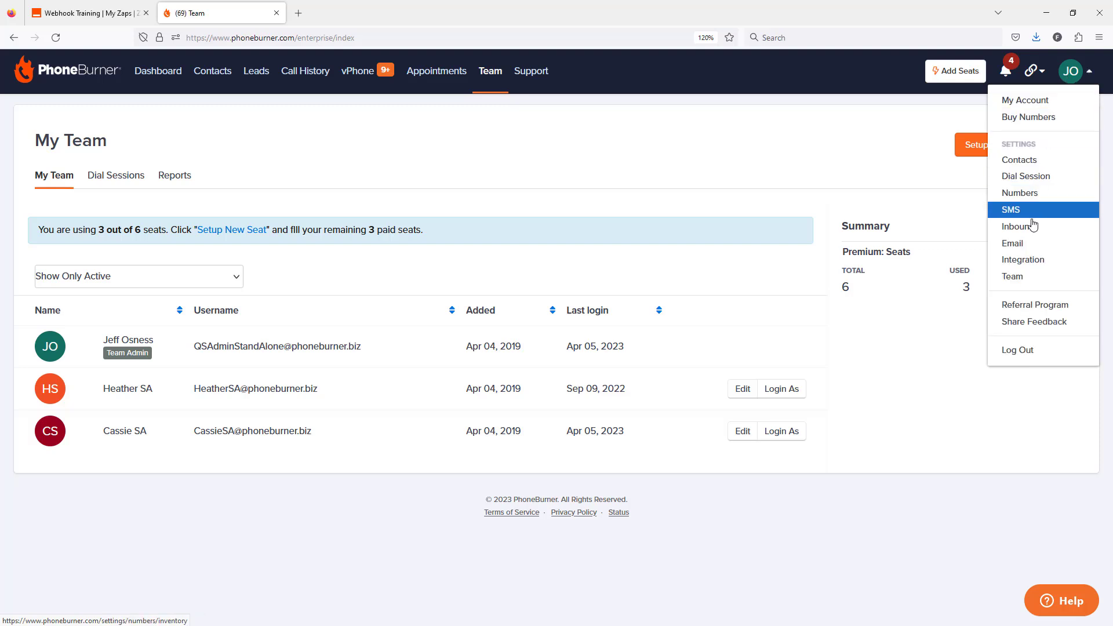
left_click(1023, 258)
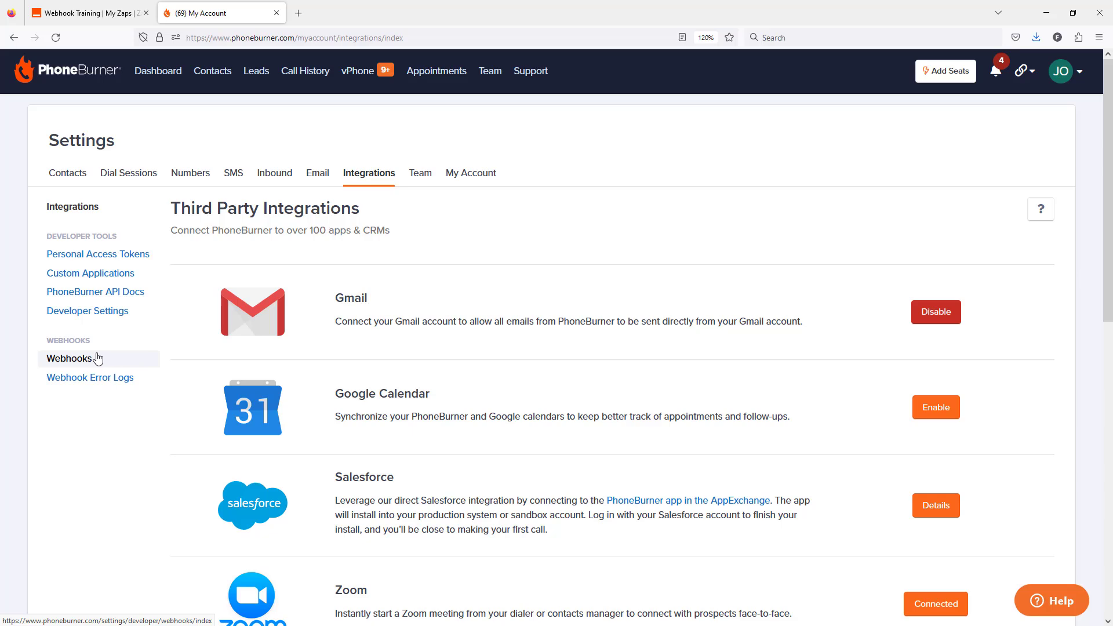
mouse_move(81, 370)
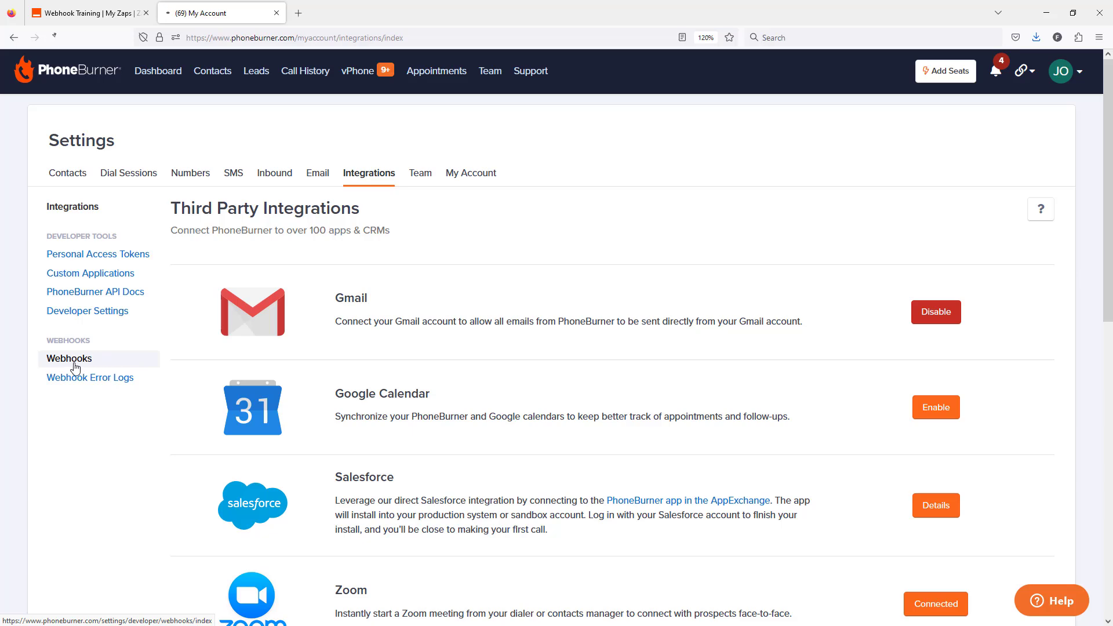
Step: Show the Webhooks page and highlight the Call Begin and Call End dial session fields
left_click(68, 358)
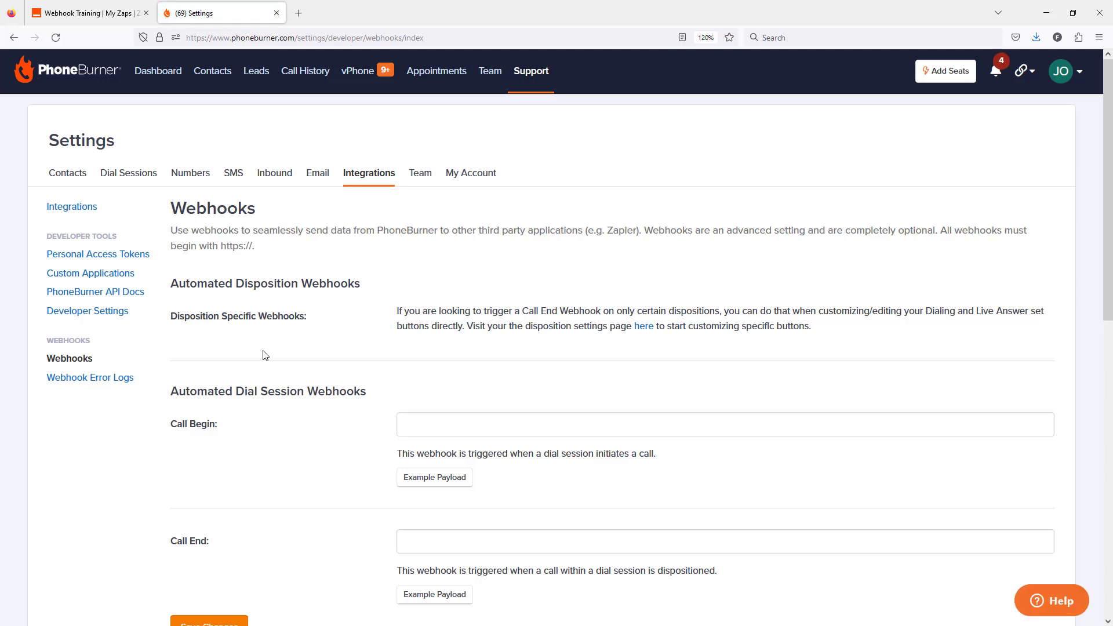
mouse_move(279, 360)
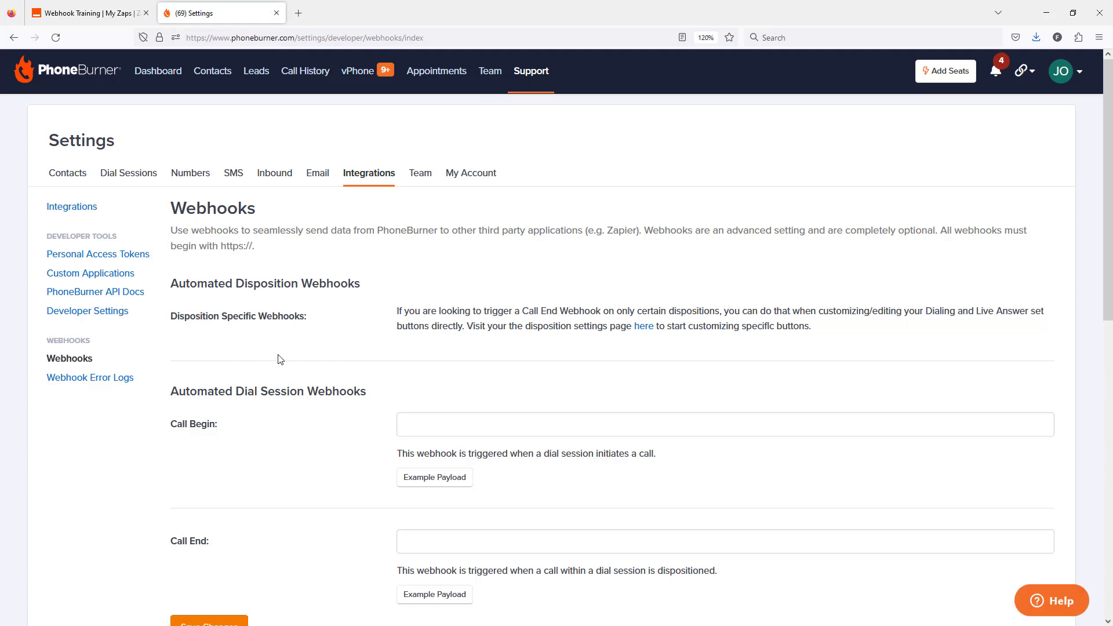
scroll("down", 3)
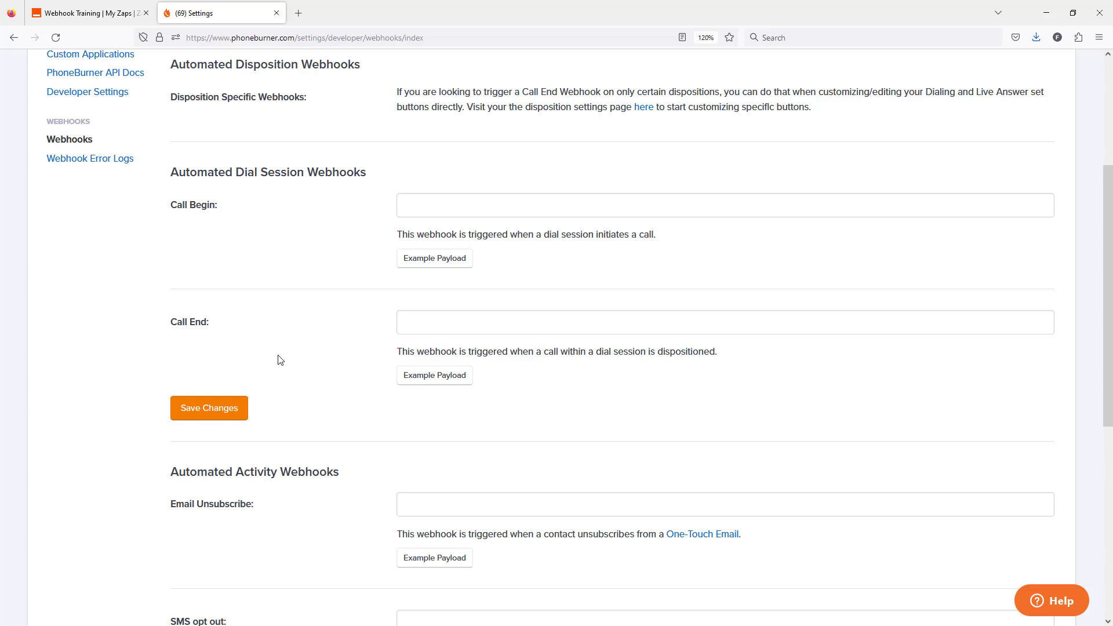
mouse_move(226, 219)
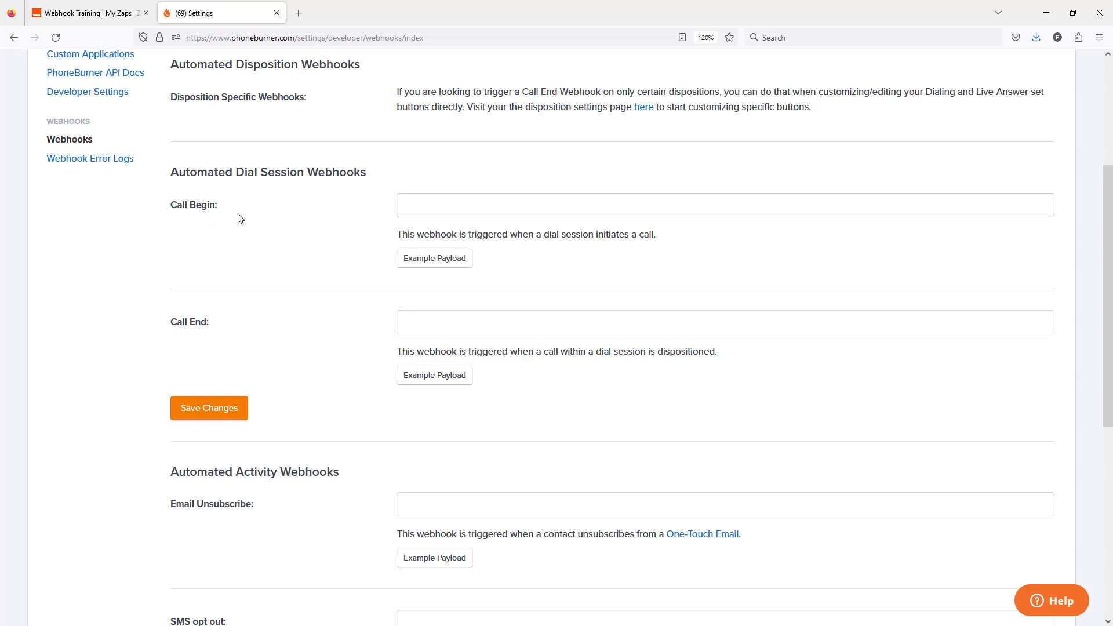
mouse_move(221, 210)
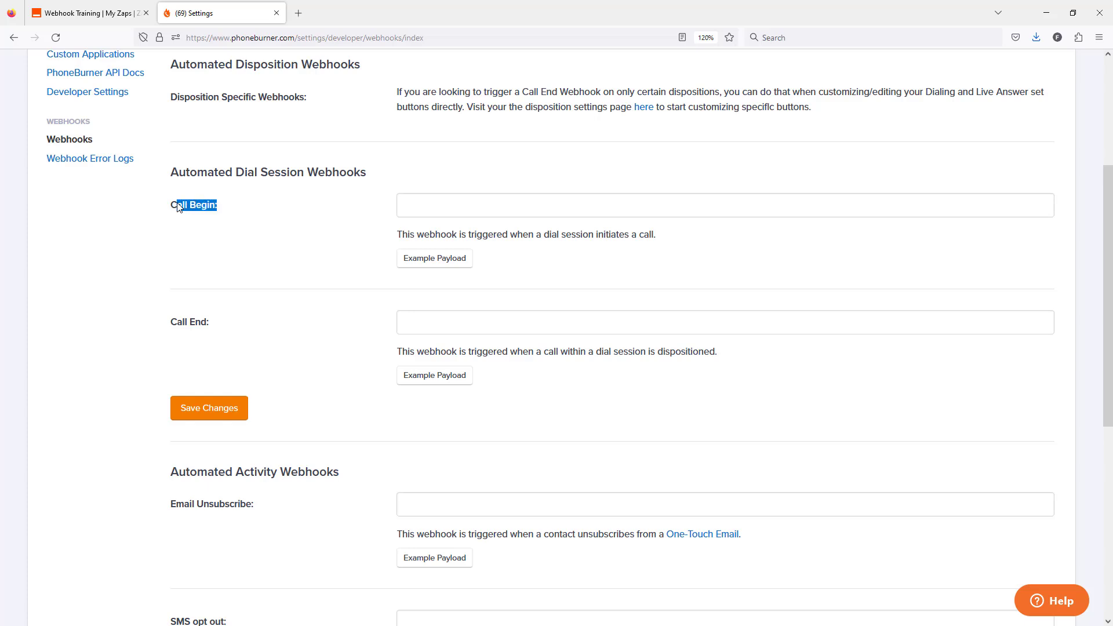
left_click(218, 326)
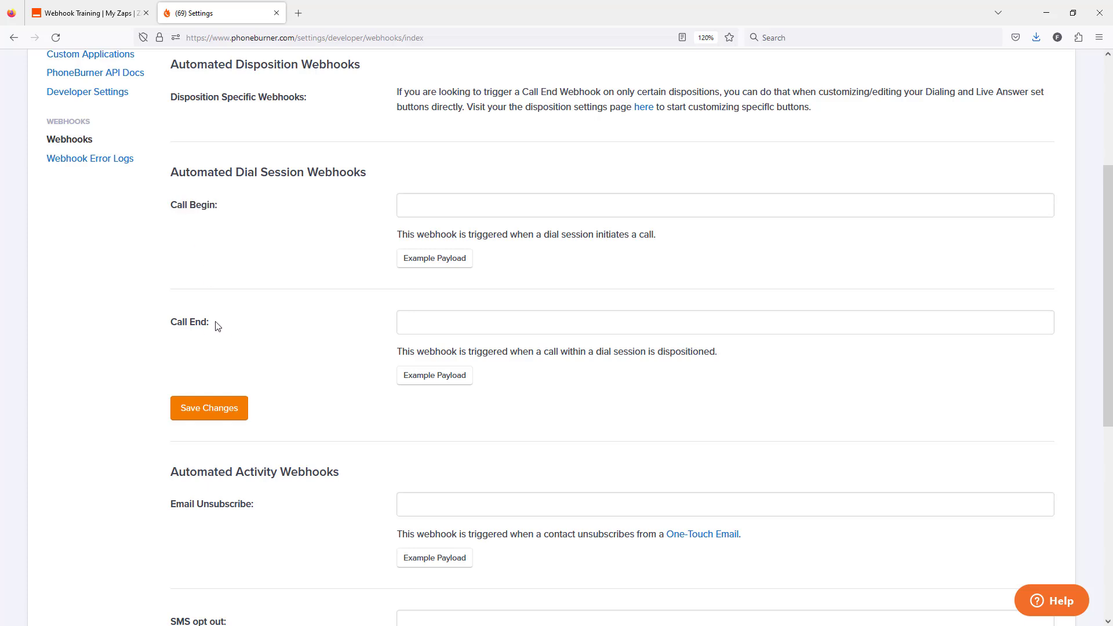
double_click(189, 321)
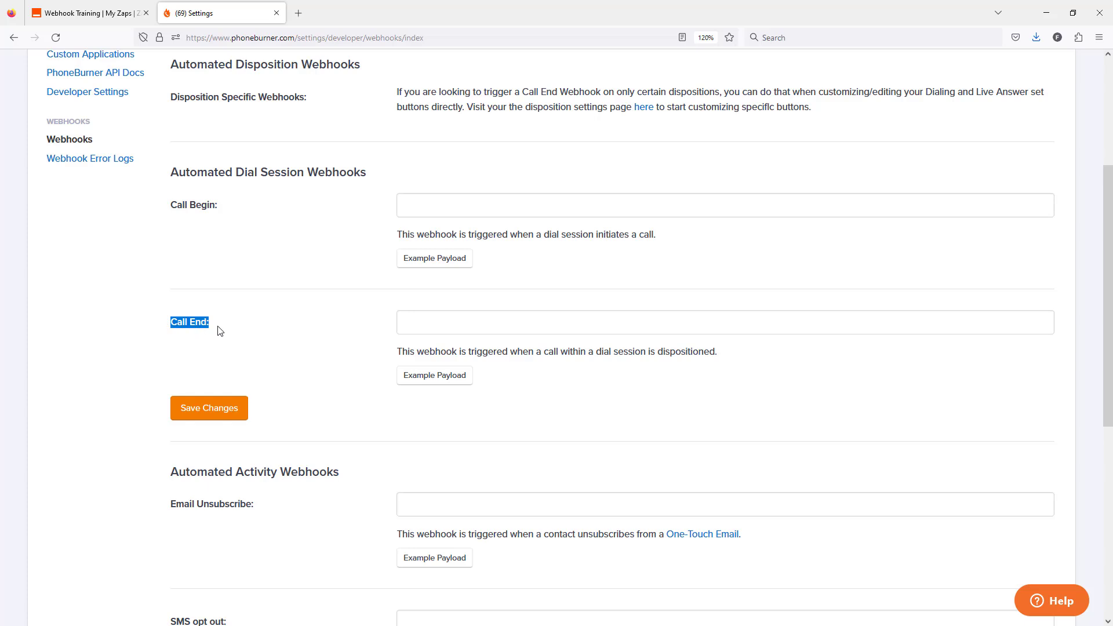
mouse_move(495, 346)
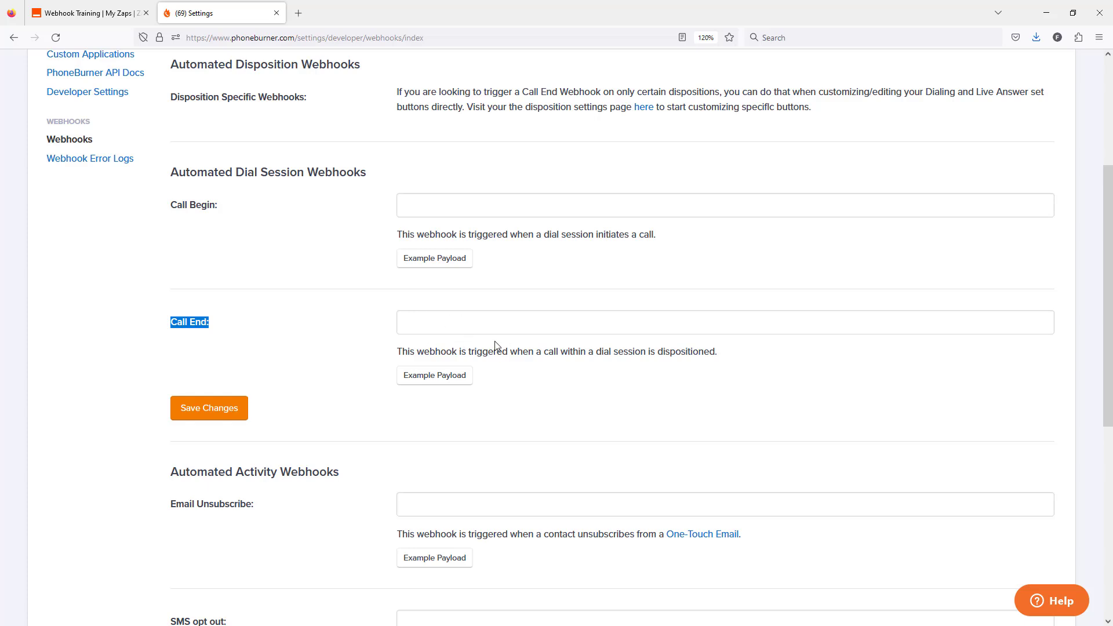
mouse_move(352, 340)
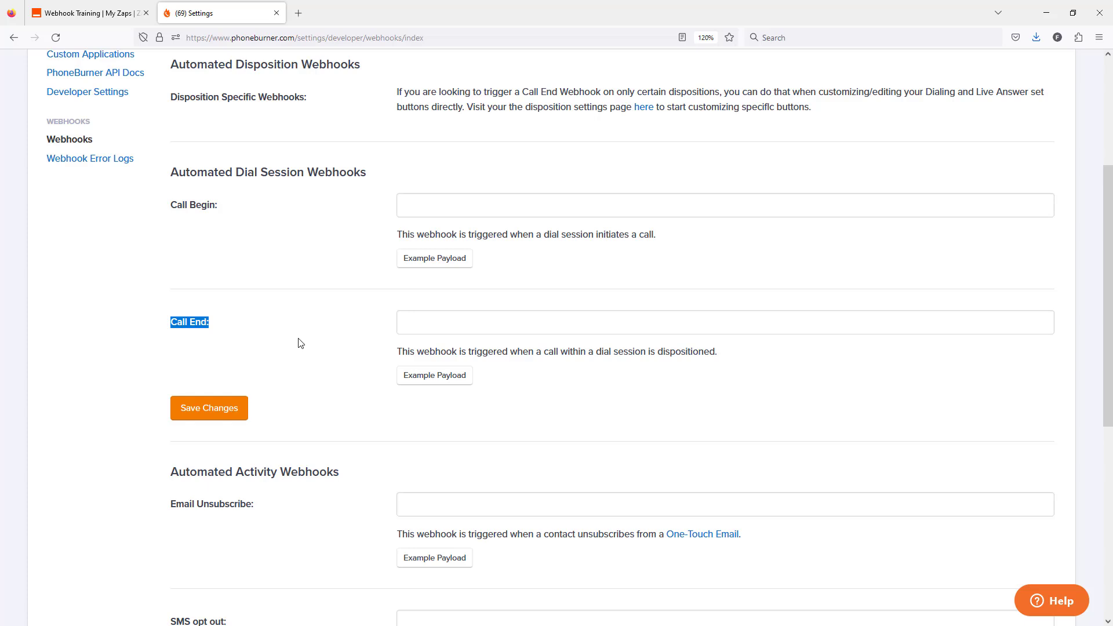
mouse_move(296, 337)
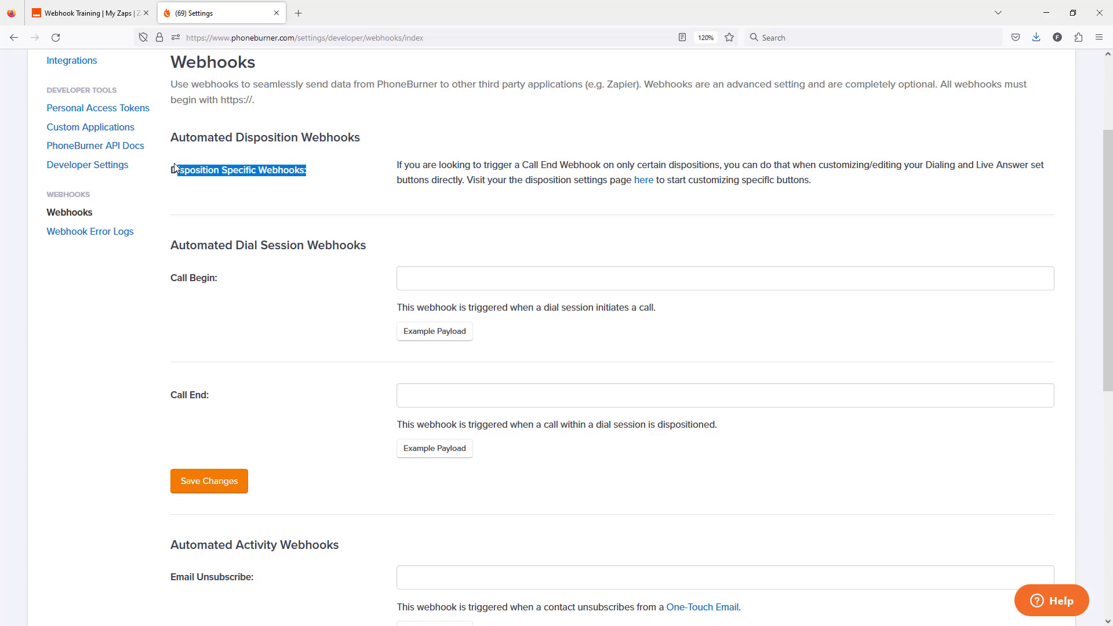
mouse_move(539, 215)
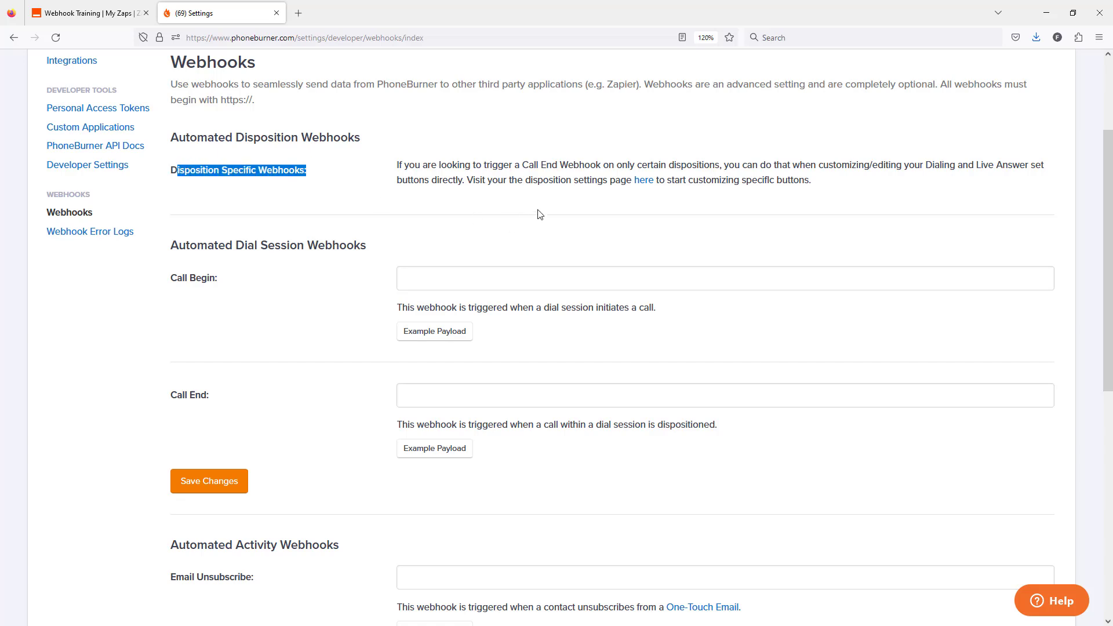
mouse_move(619, 197)
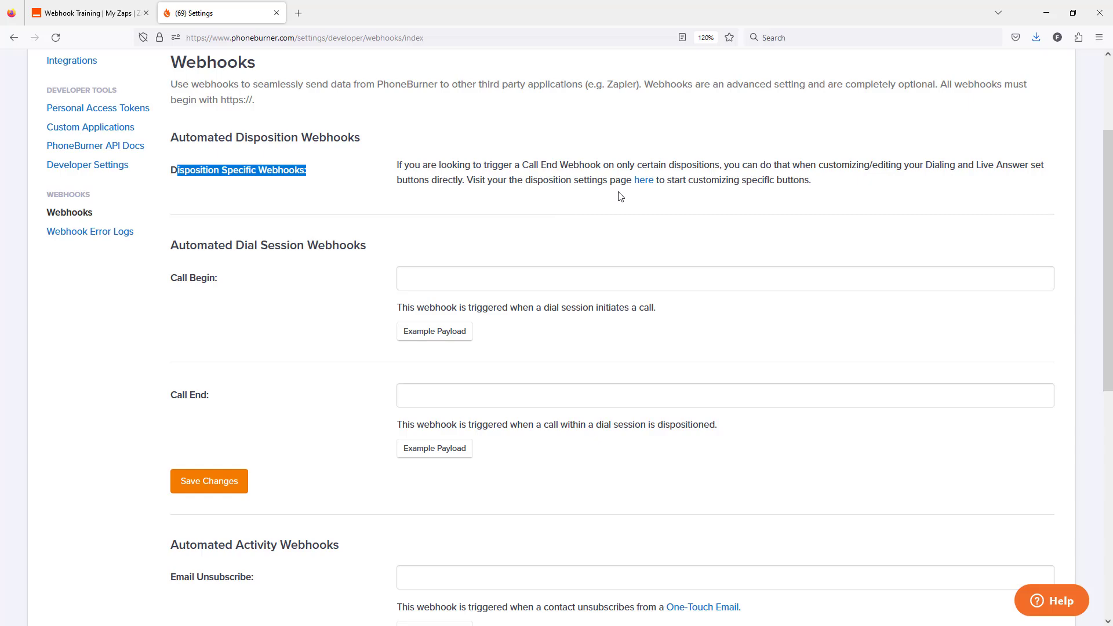
Step: Scroll to the Email Unsubscribe, SMS opt-out and Manual Webhook fields
scroll("down", 3)
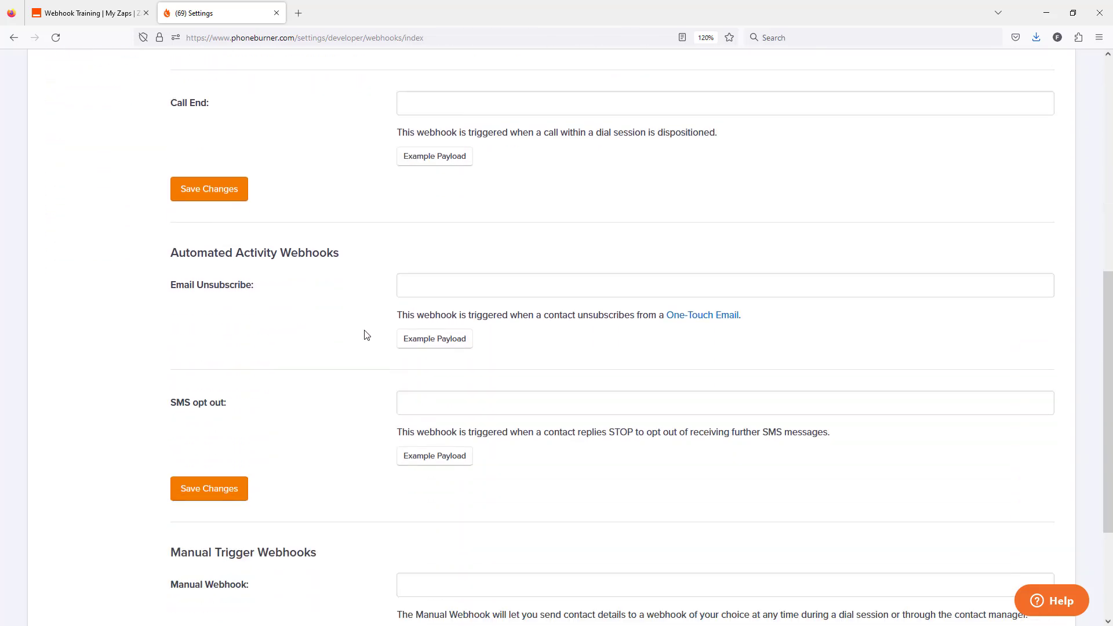
scroll("down", 3)
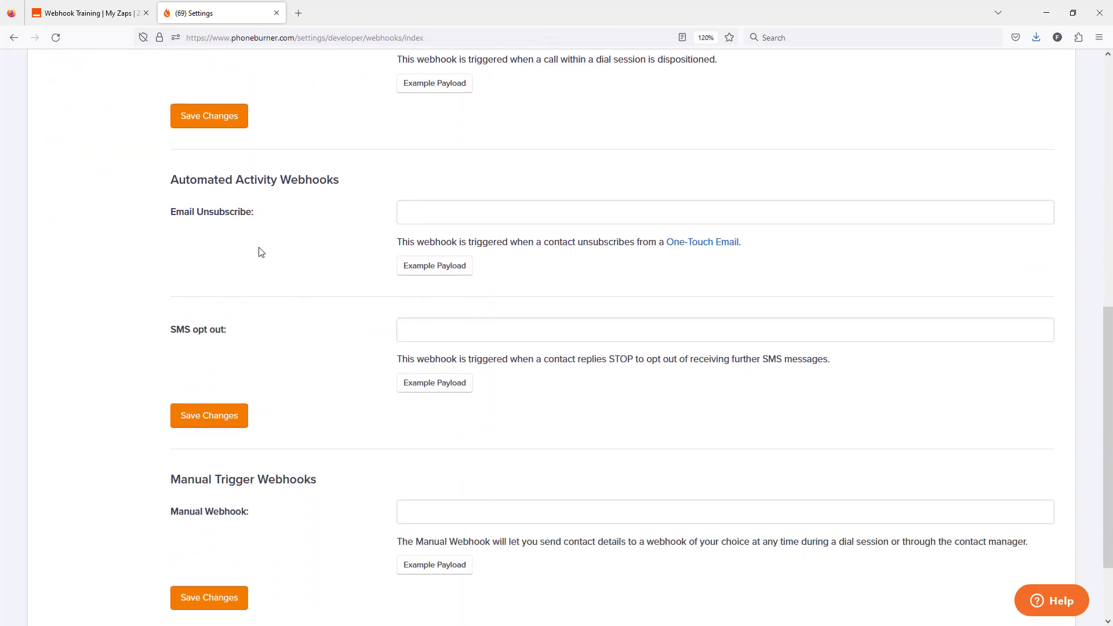
mouse_move(273, 320)
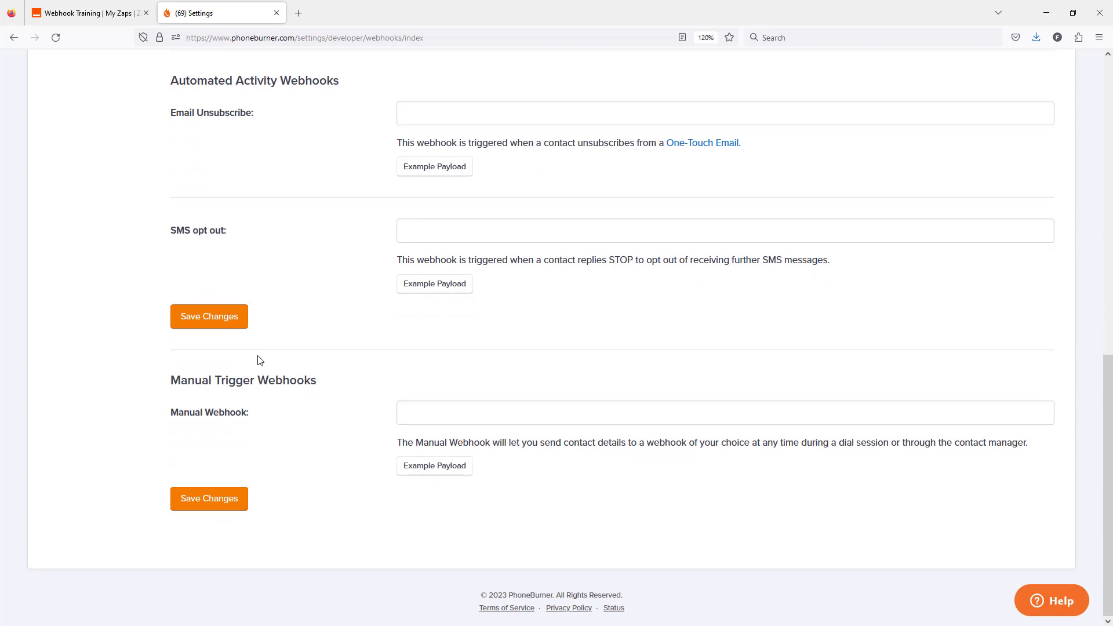
mouse_move(284, 417)
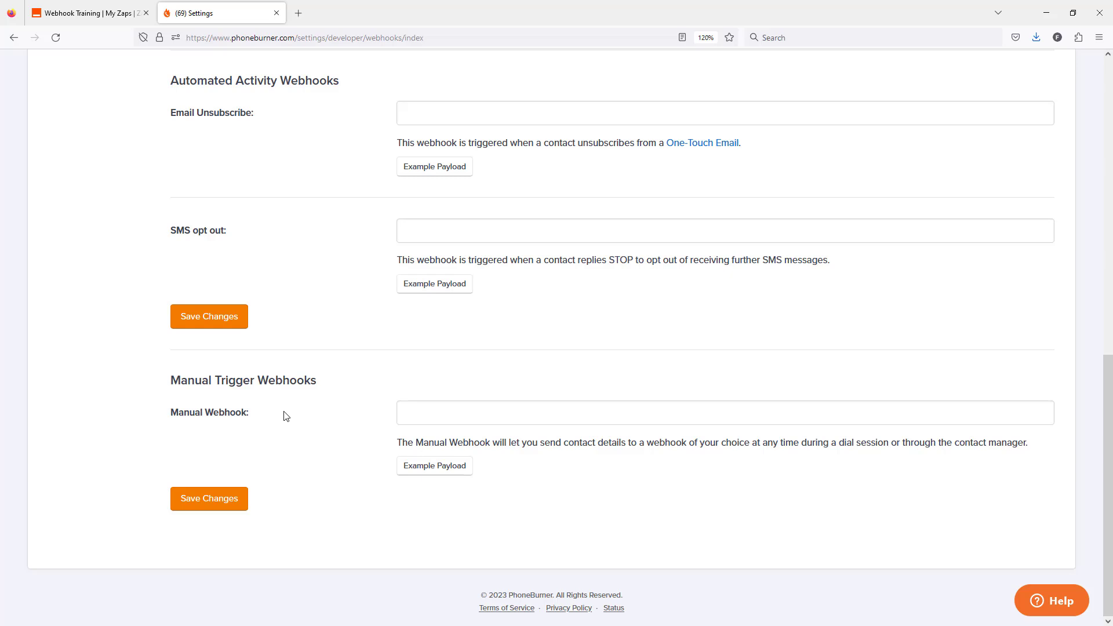
mouse_move(263, 463)
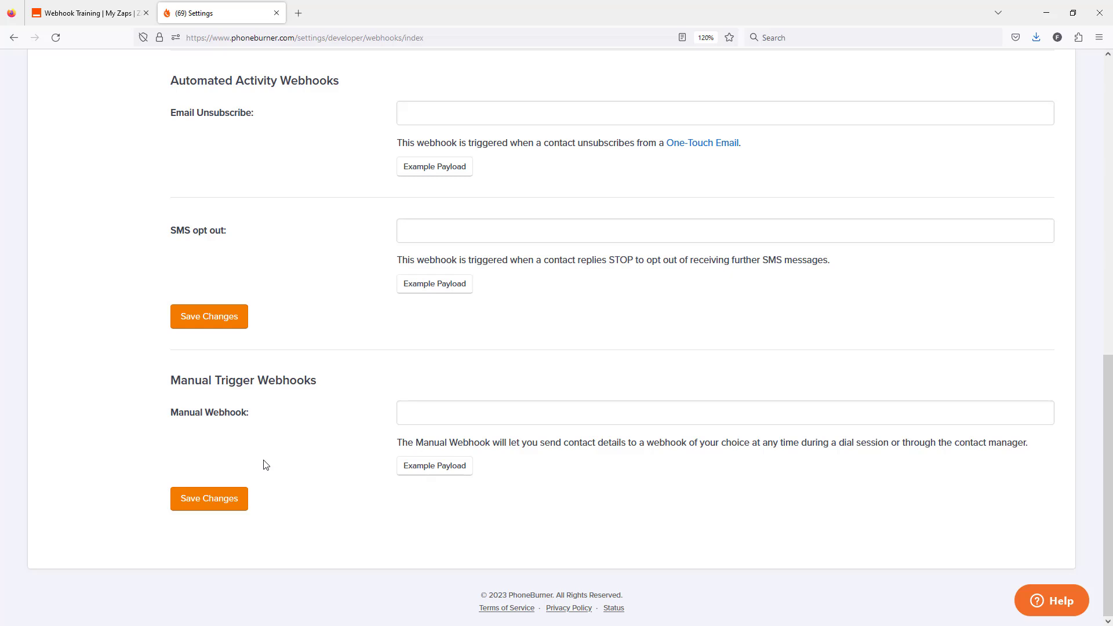
mouse_move(437, 298)
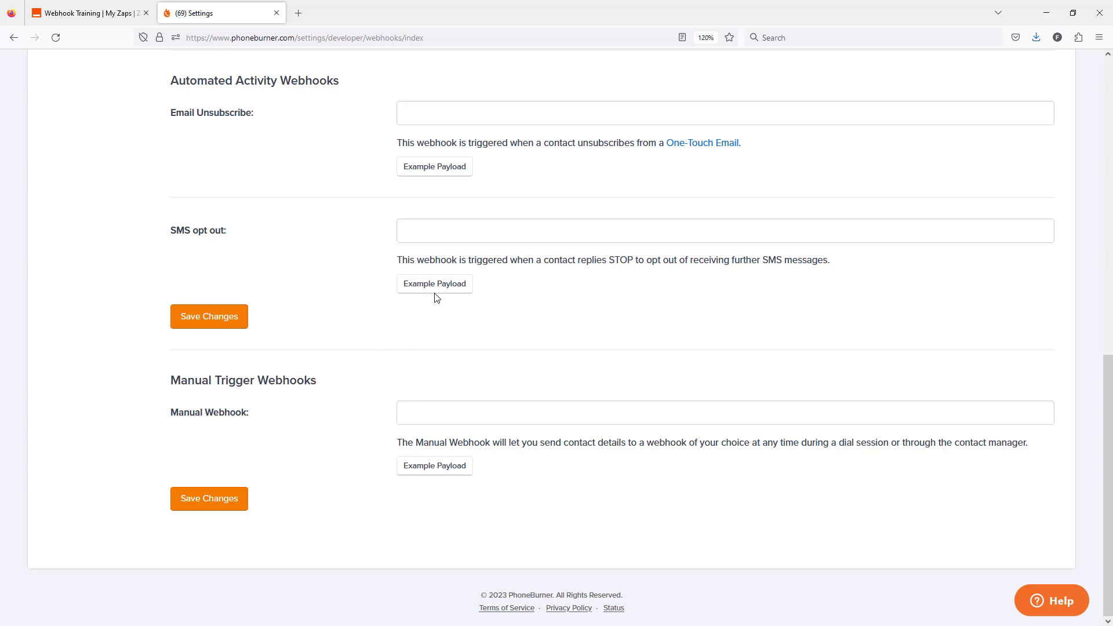
left_click(435, 282)
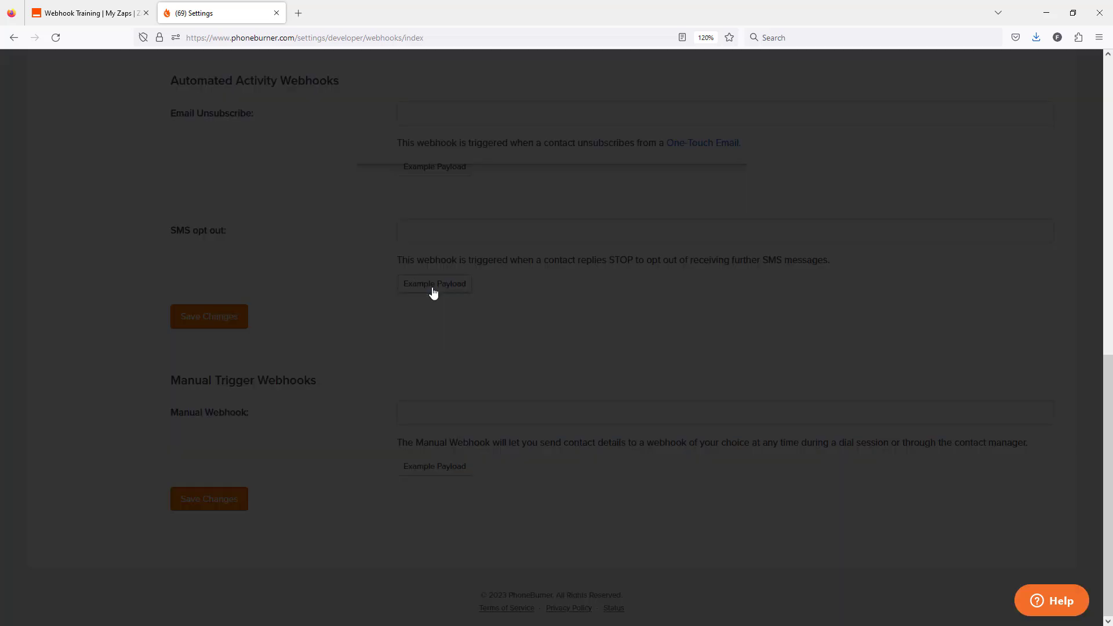
left_click(434, 283)
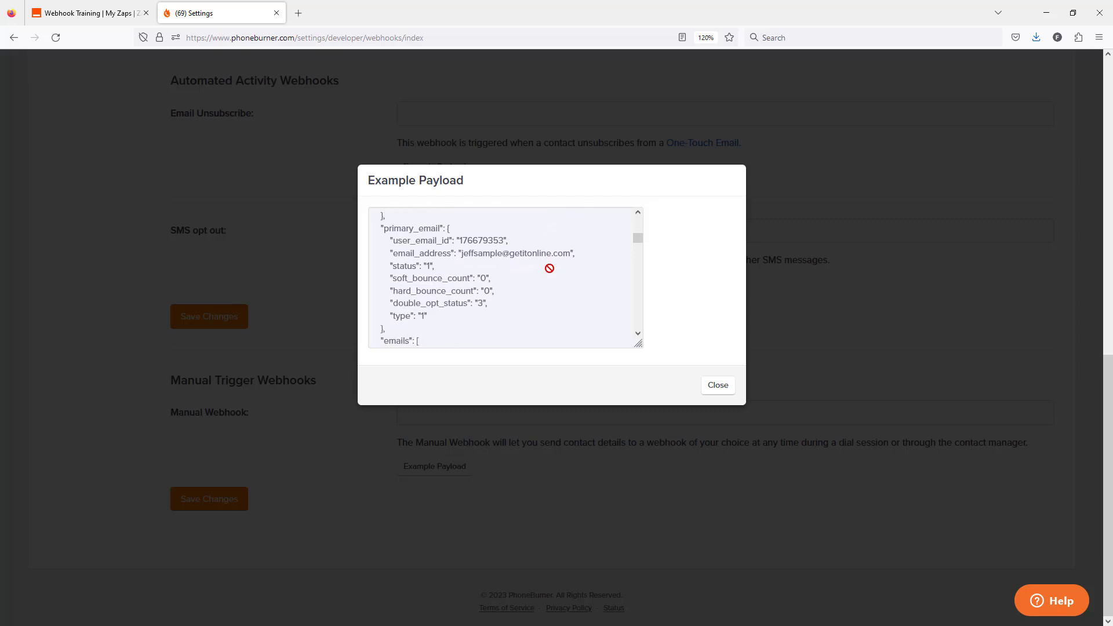
scroll("down", 3)
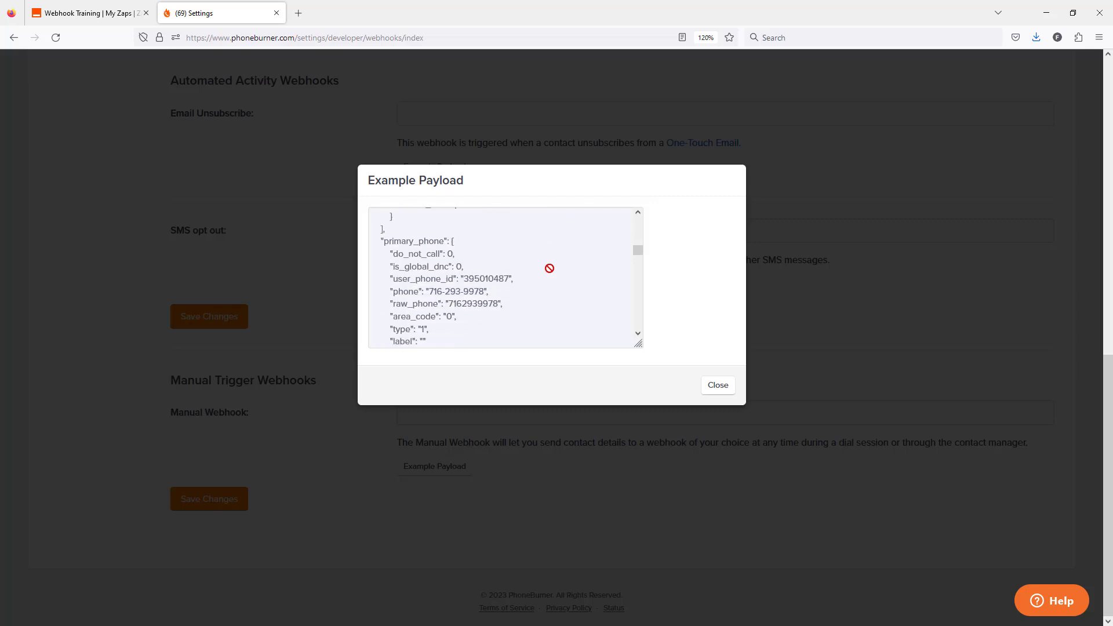
scroll("down", 3)
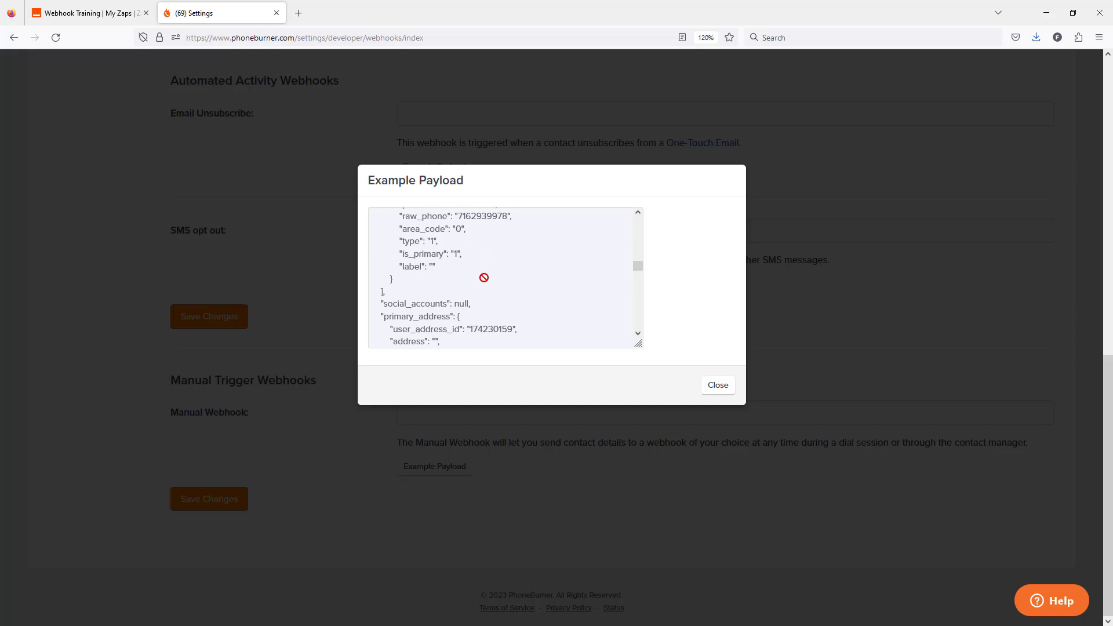
left_click(716, 385)
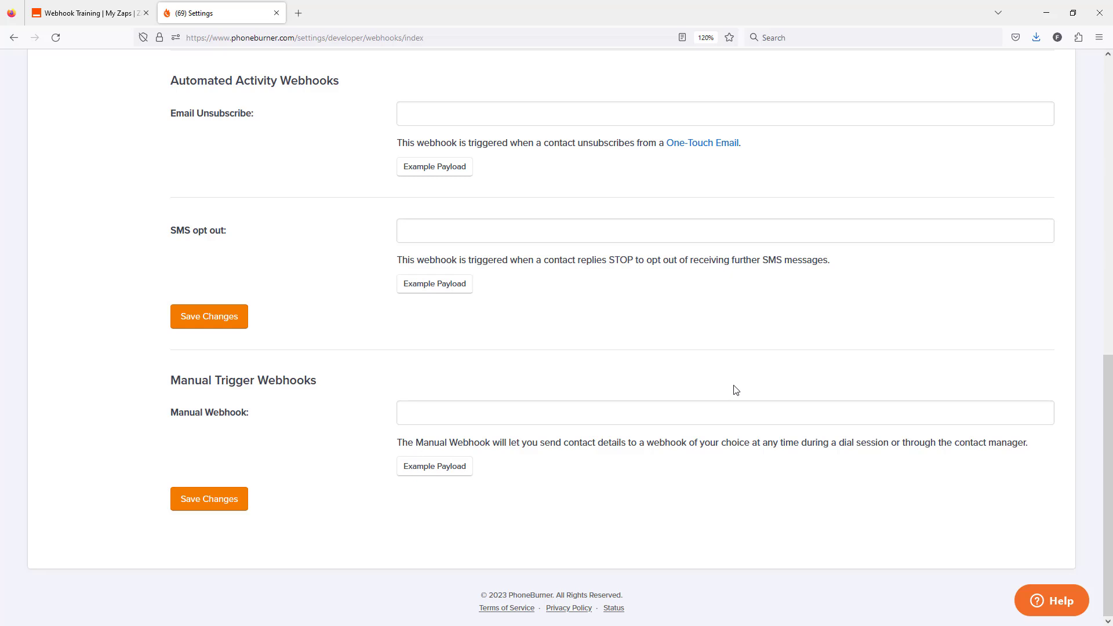
mouse_move(737, 387)
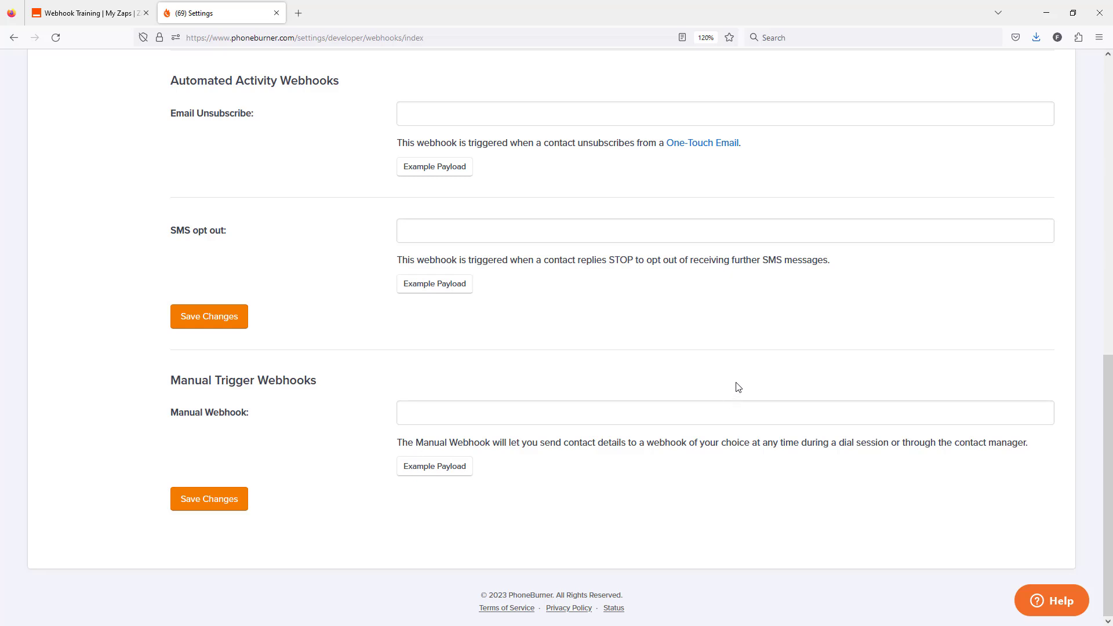
mouse_move(735, 372)
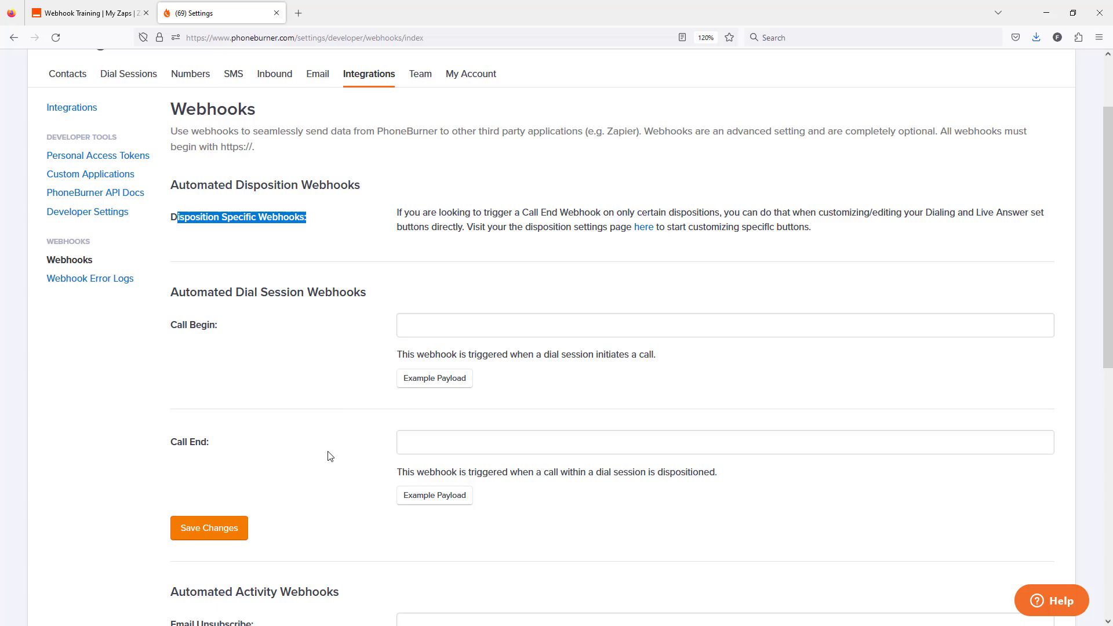
mouse_move(323, 470)
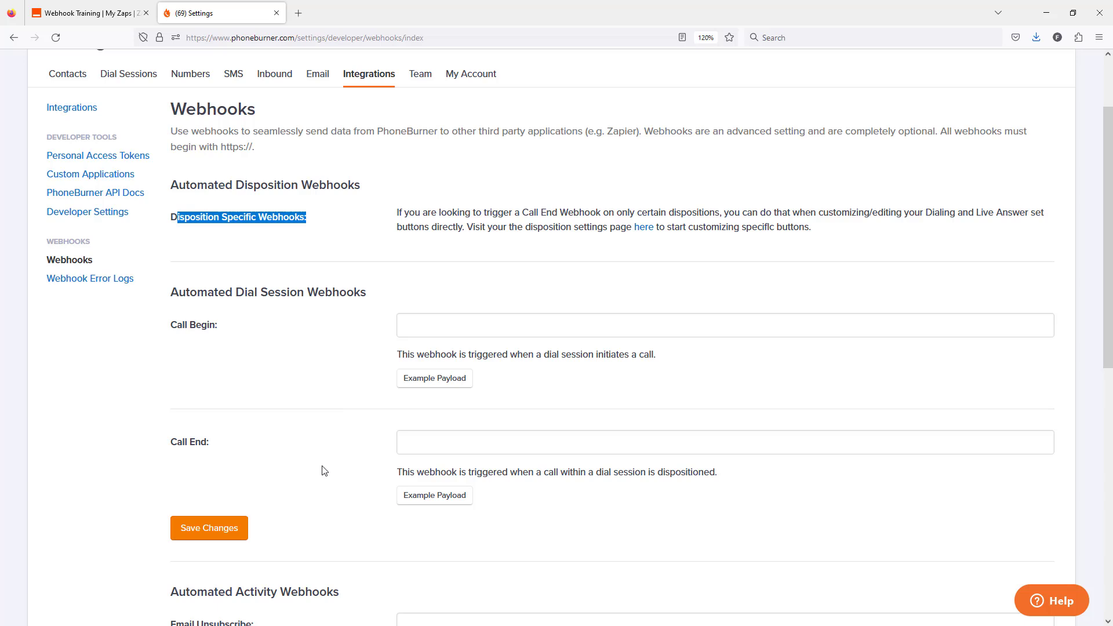